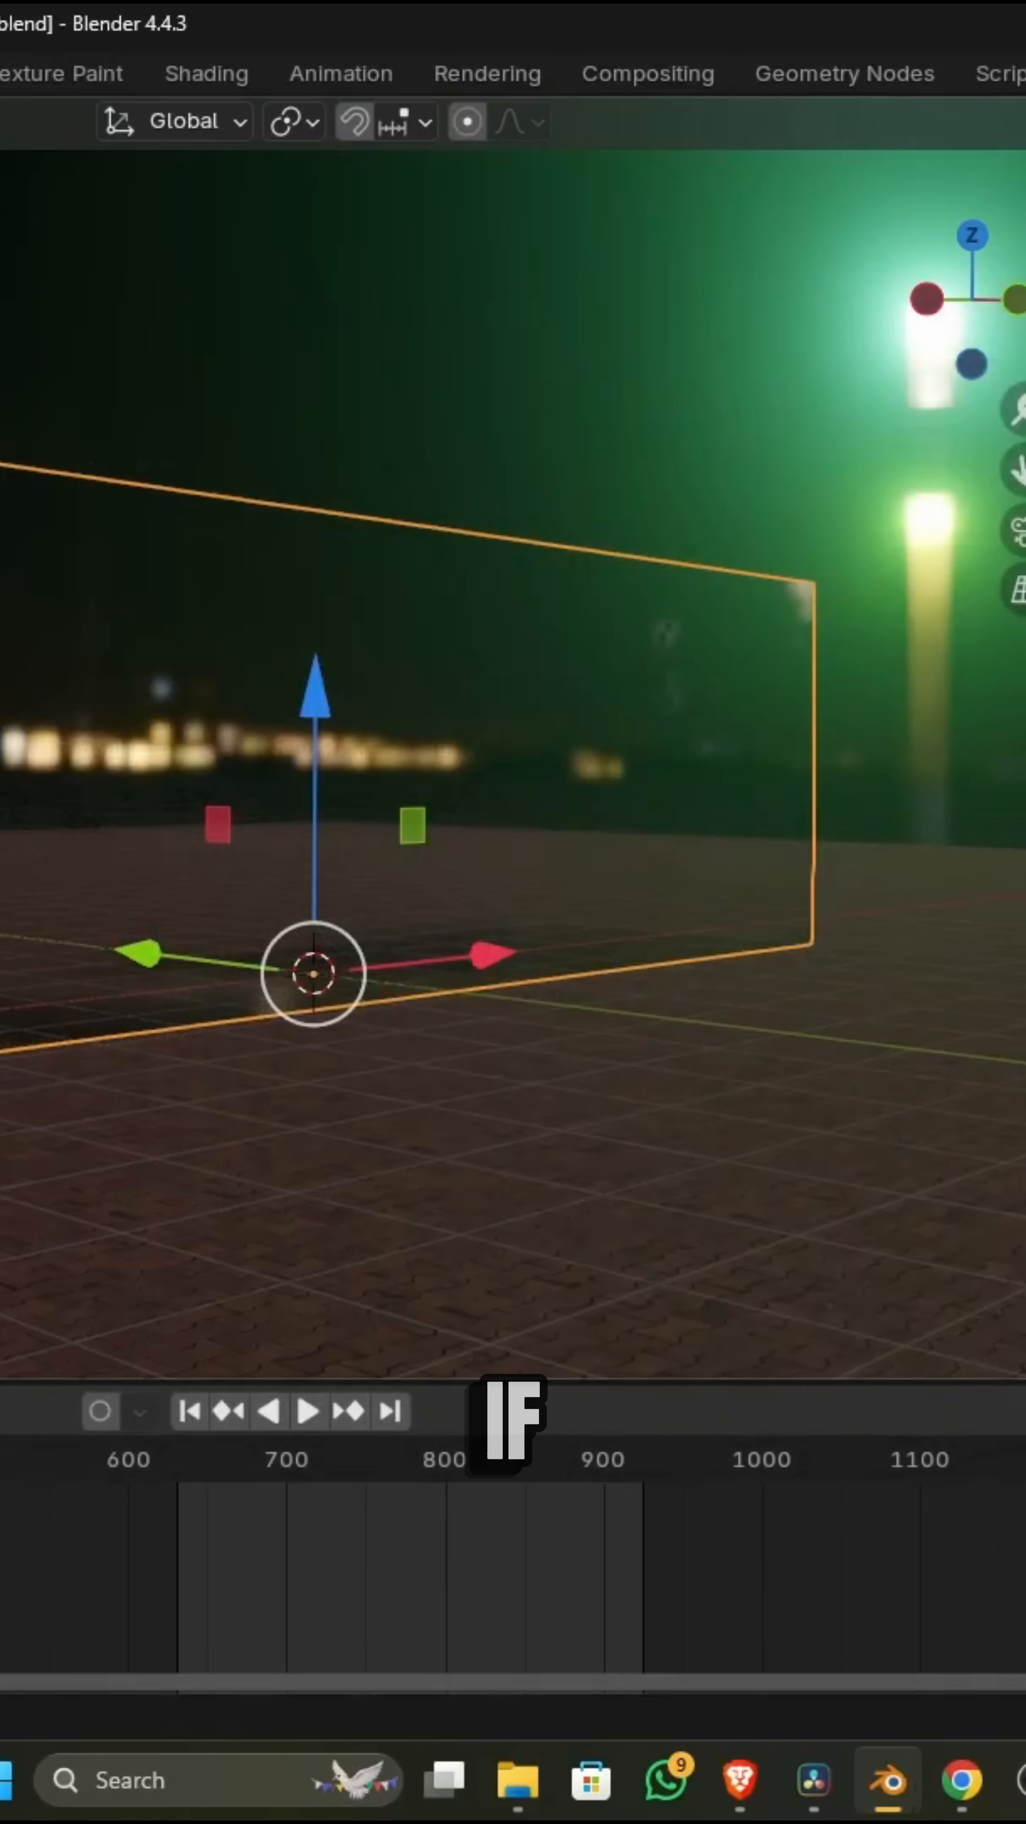
- Start animation playback of the night street scene with its cutout image planes
key("Delete")
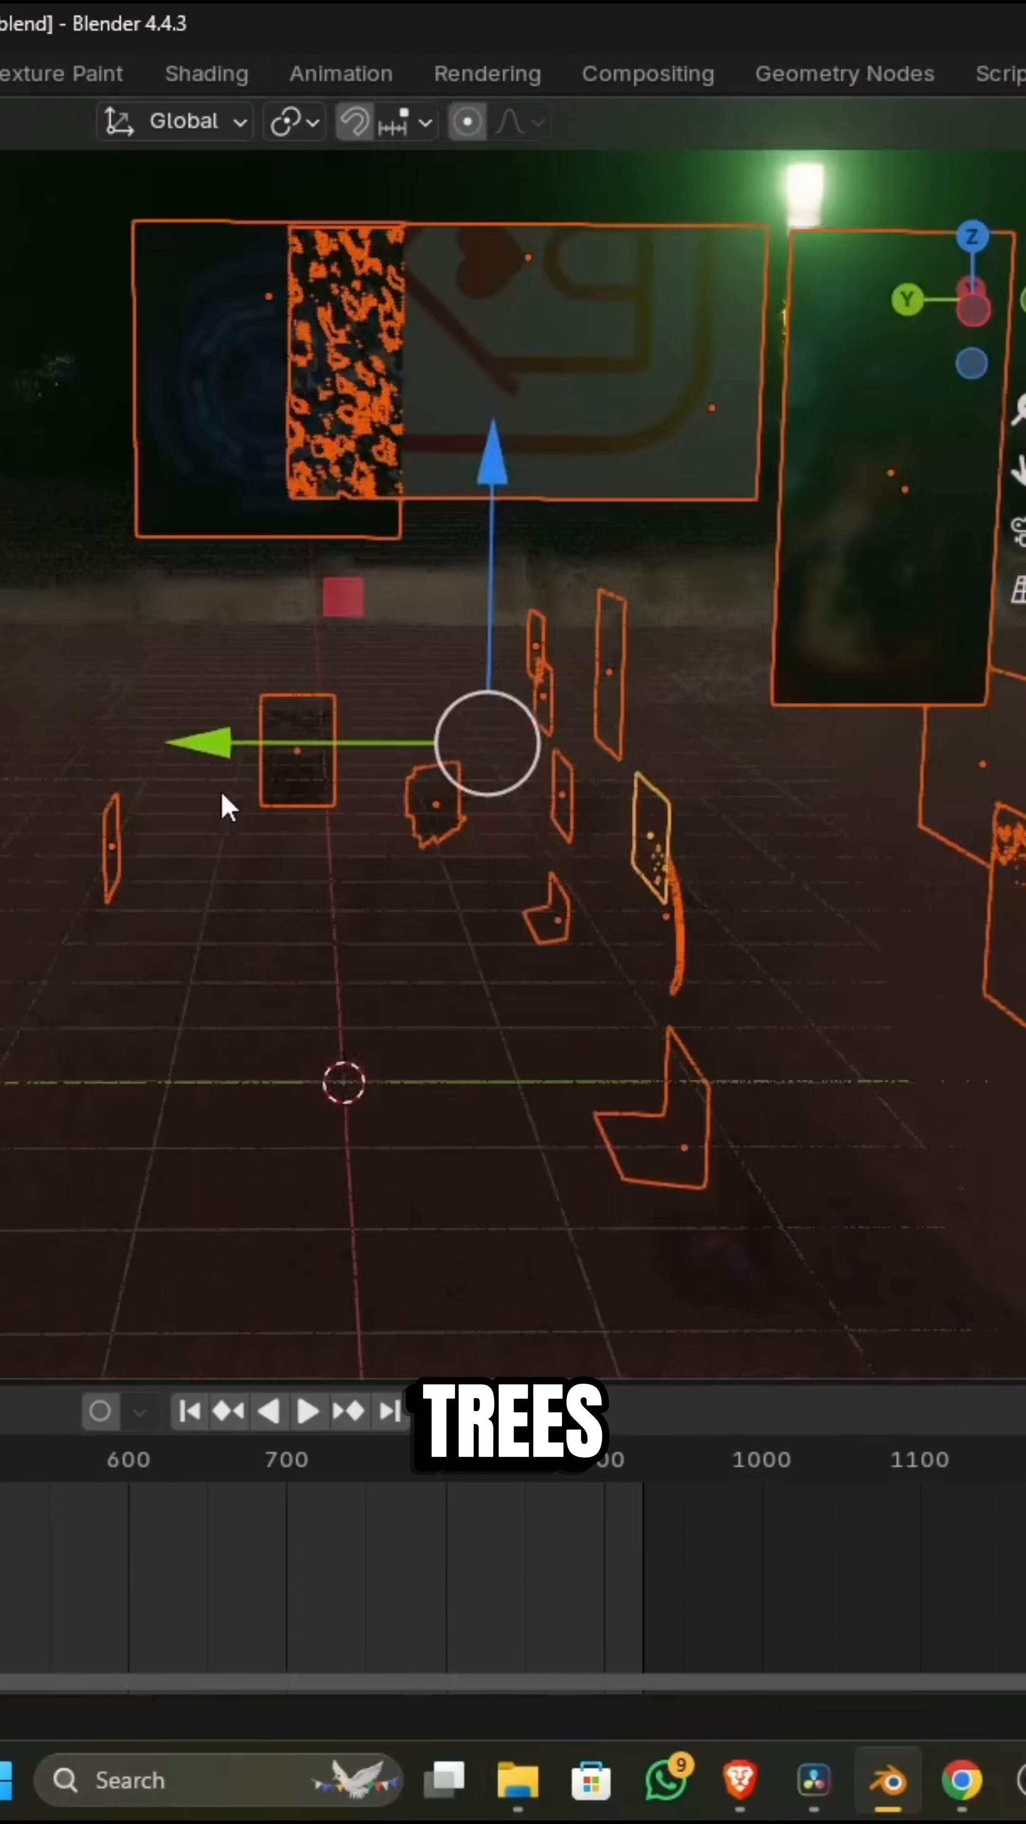
left_click(308, 1410)
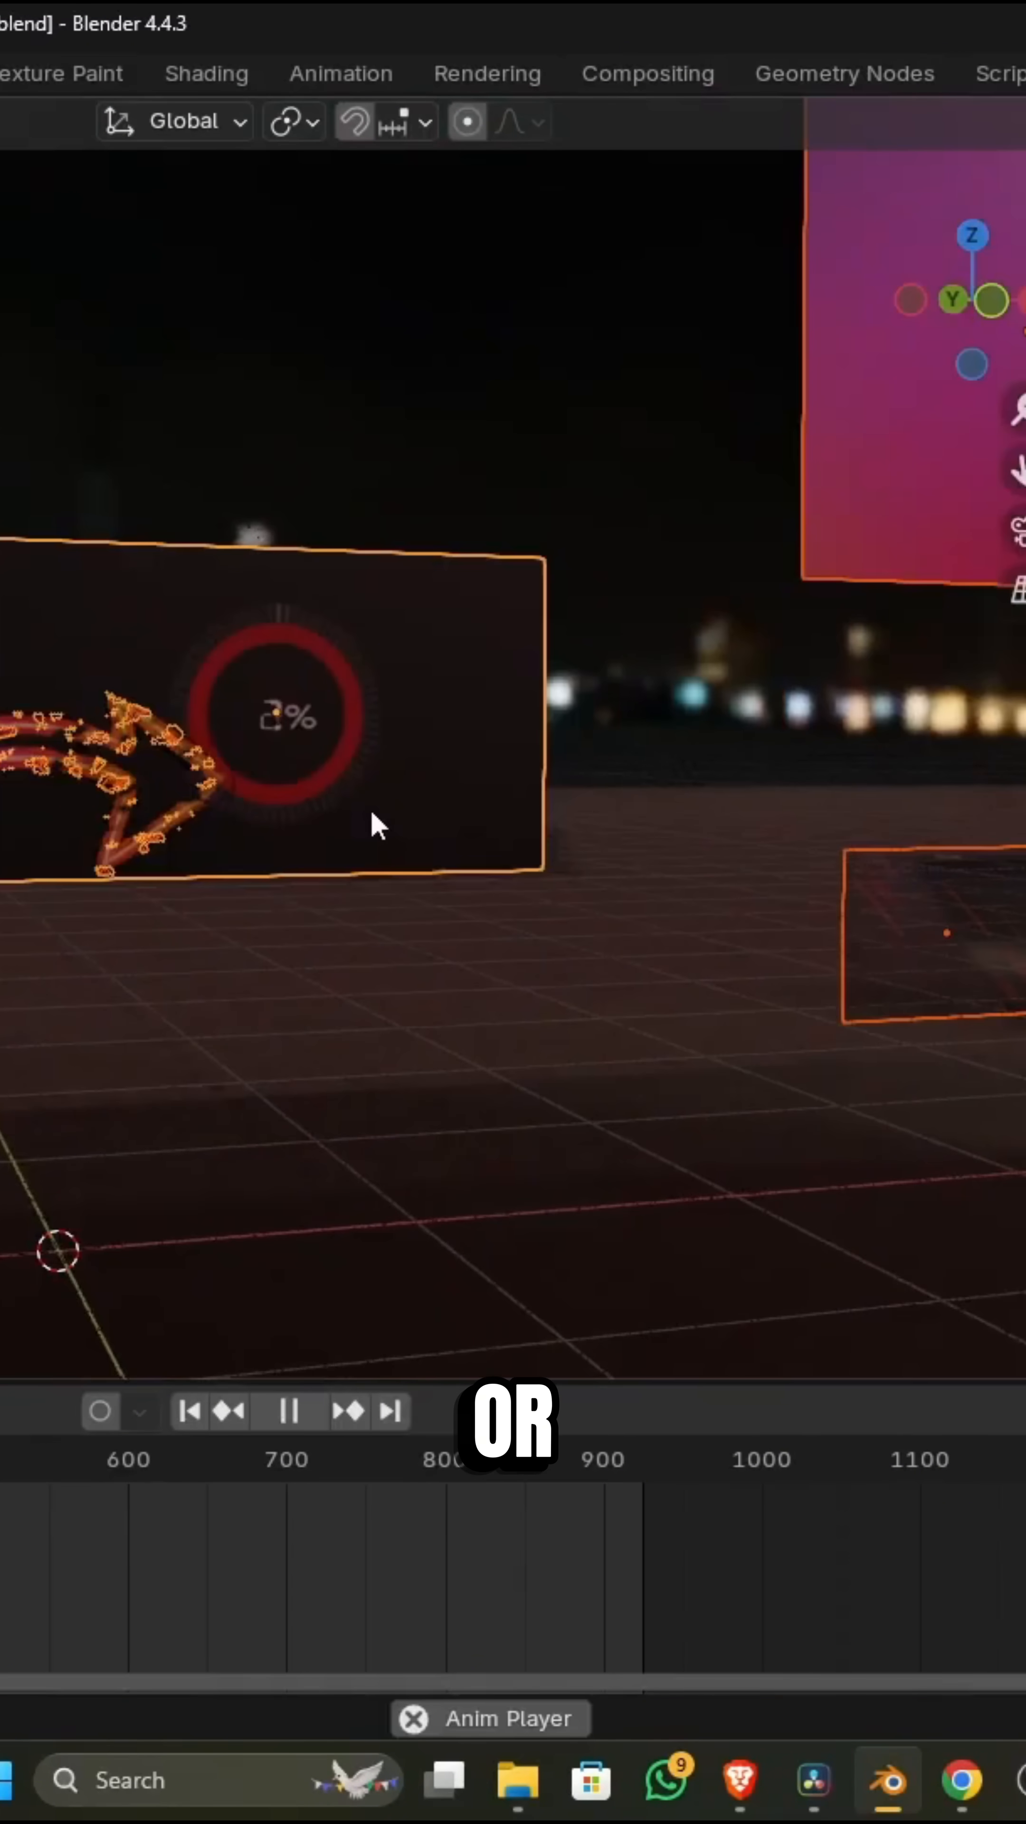